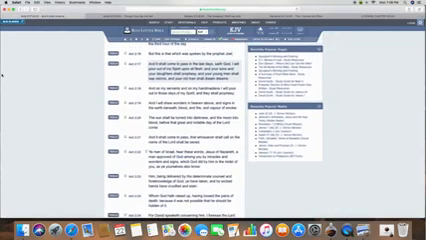
scroll(down, 3)
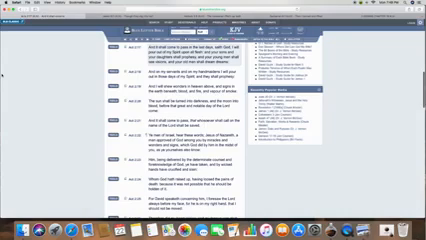